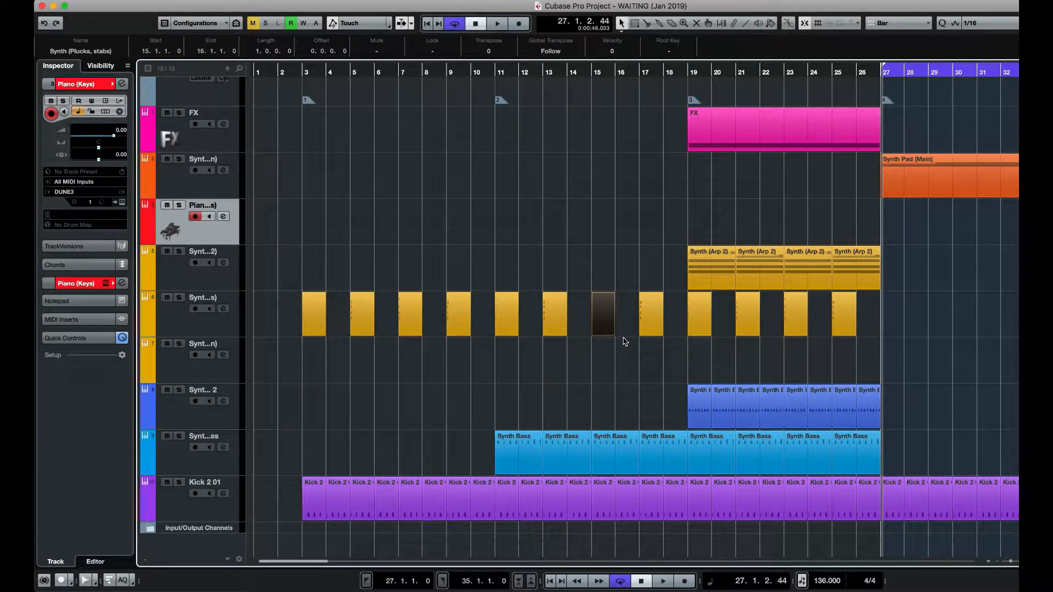
mouse_move(179, 143)
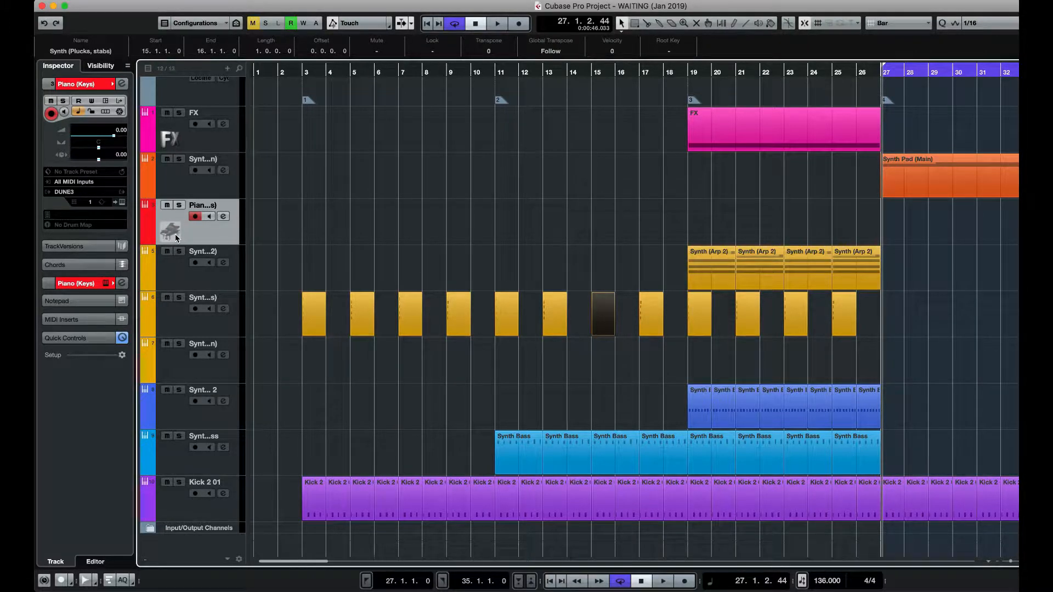
Select the Kick 2 01 track and open the track list context menu
click(227, 205)
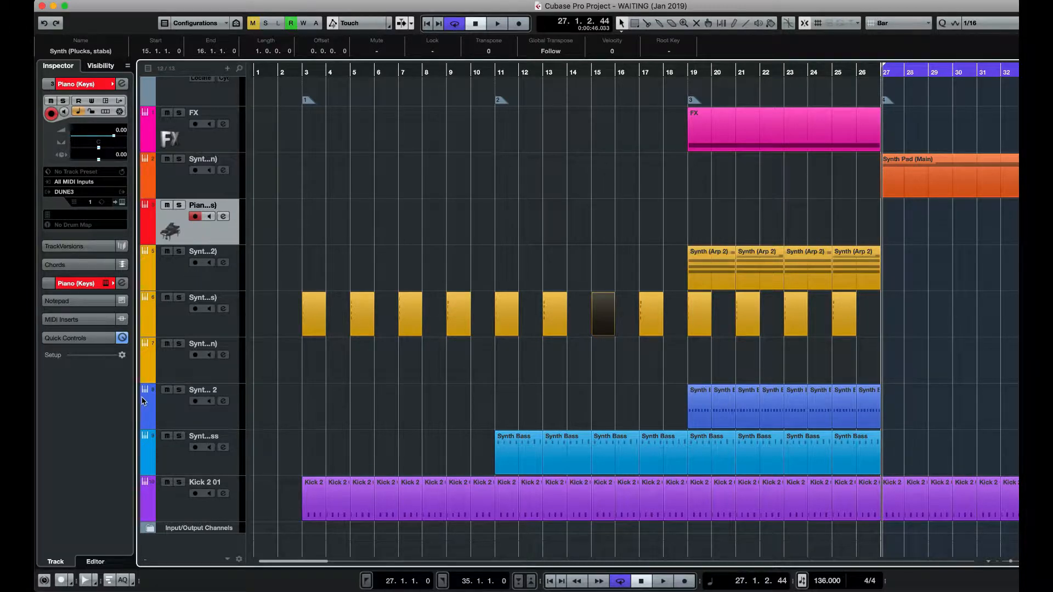
mouse_move(186, 513)
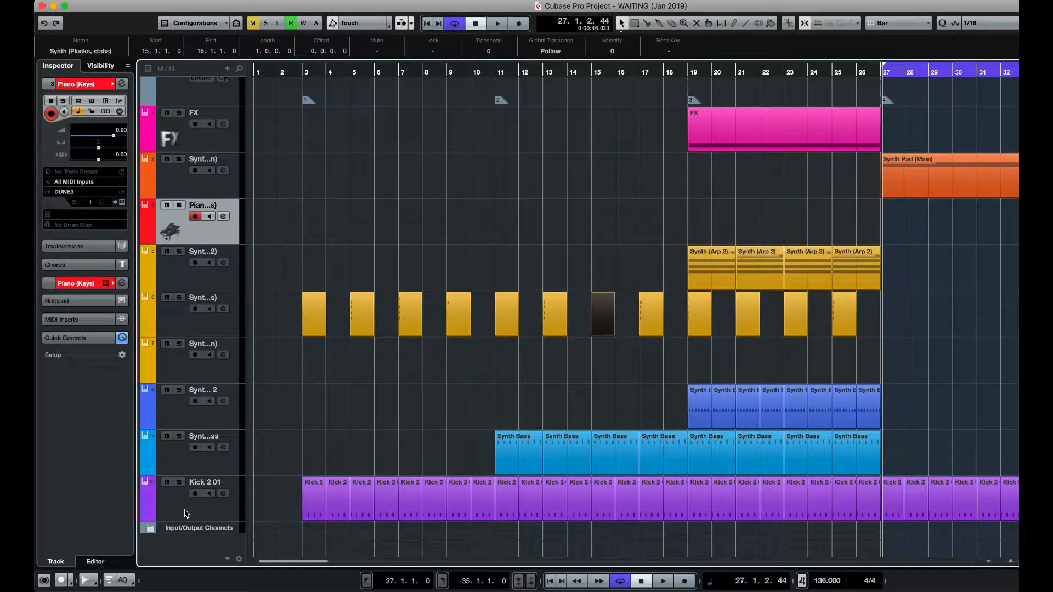
click(194, 500)
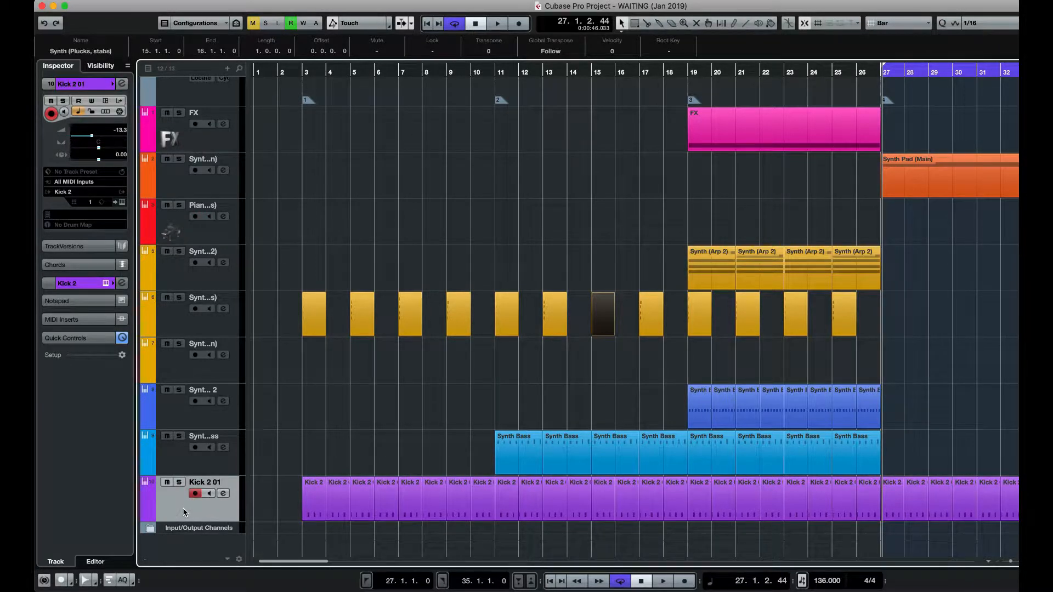
right_click(184, 512)
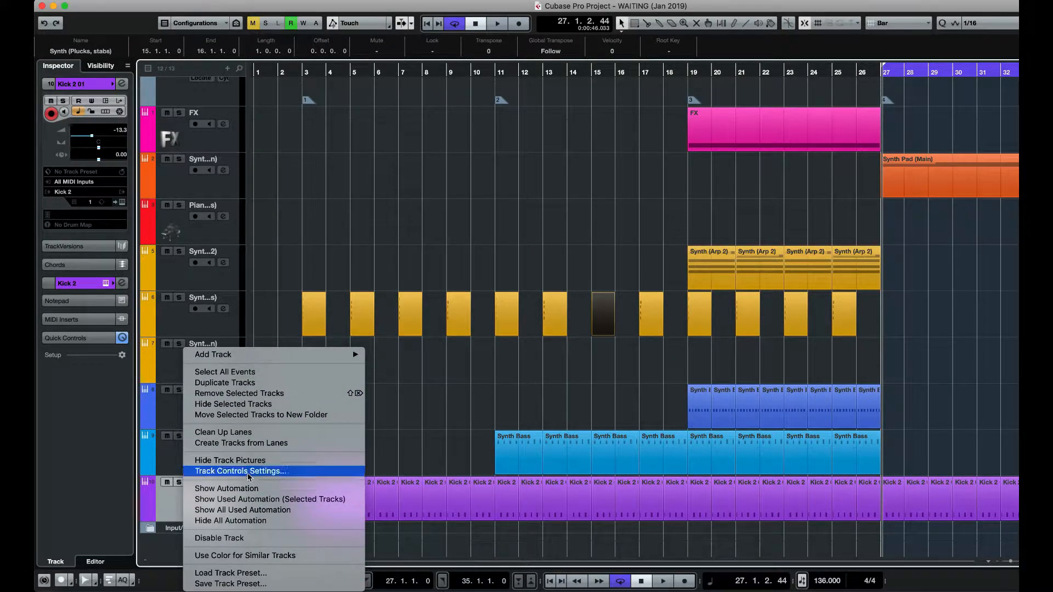
mouse_move(230, 460)
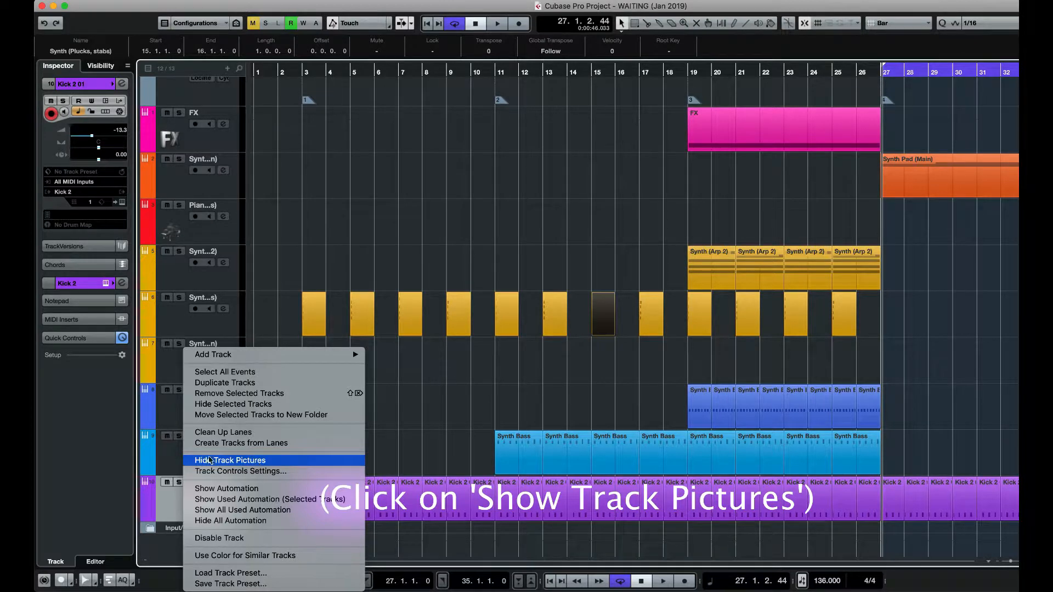
Dismiss the track context menu, leaving track pictures unchanged
click(230, 460)
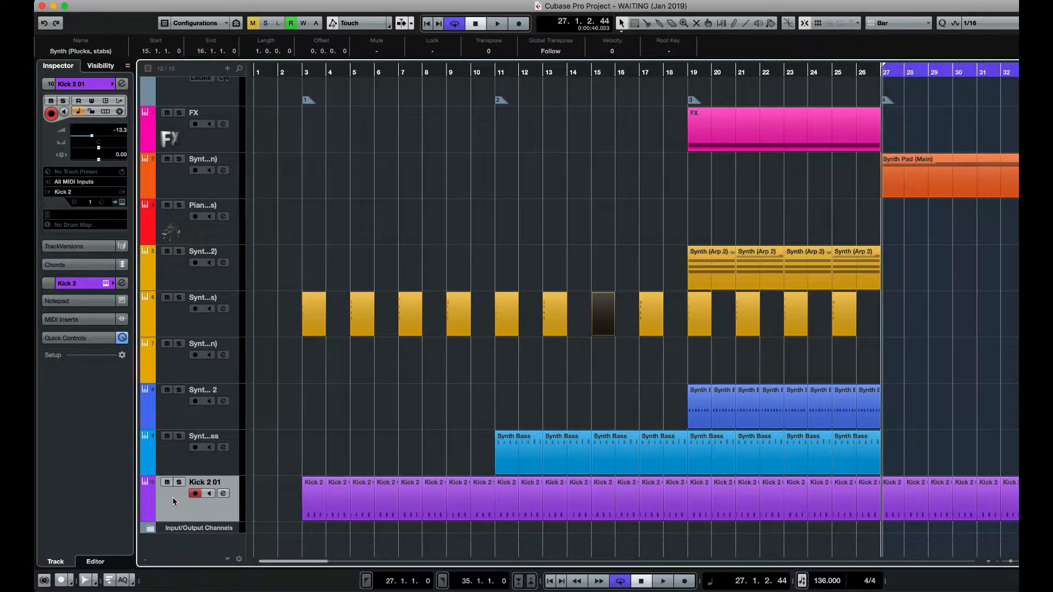
mouse_move(170, 510)
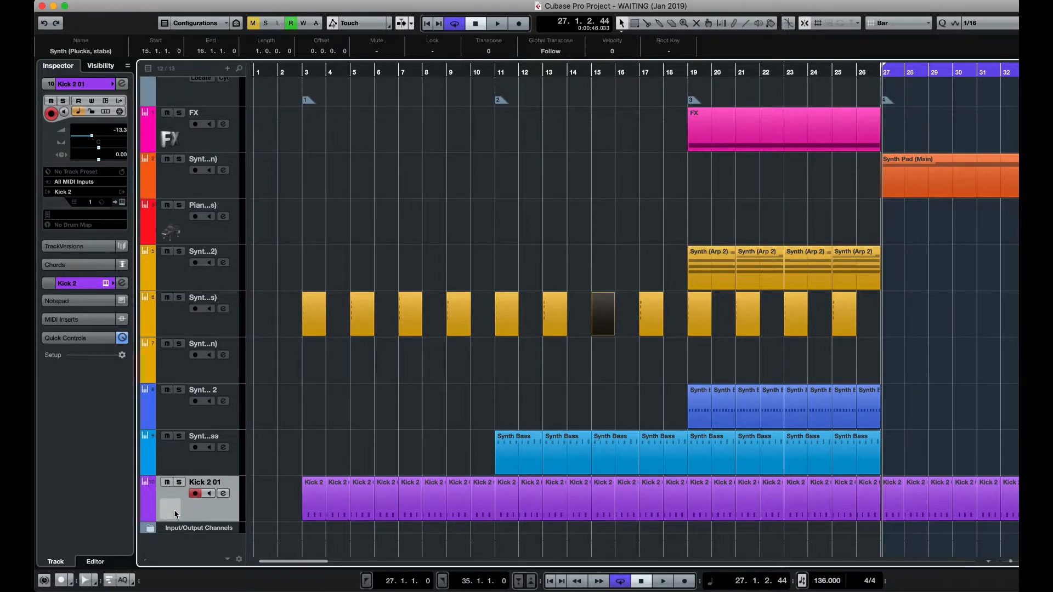
Assign a drum-kit picture to Kick 2 01 from the factory Track Pictures Browser
click(170, 507)
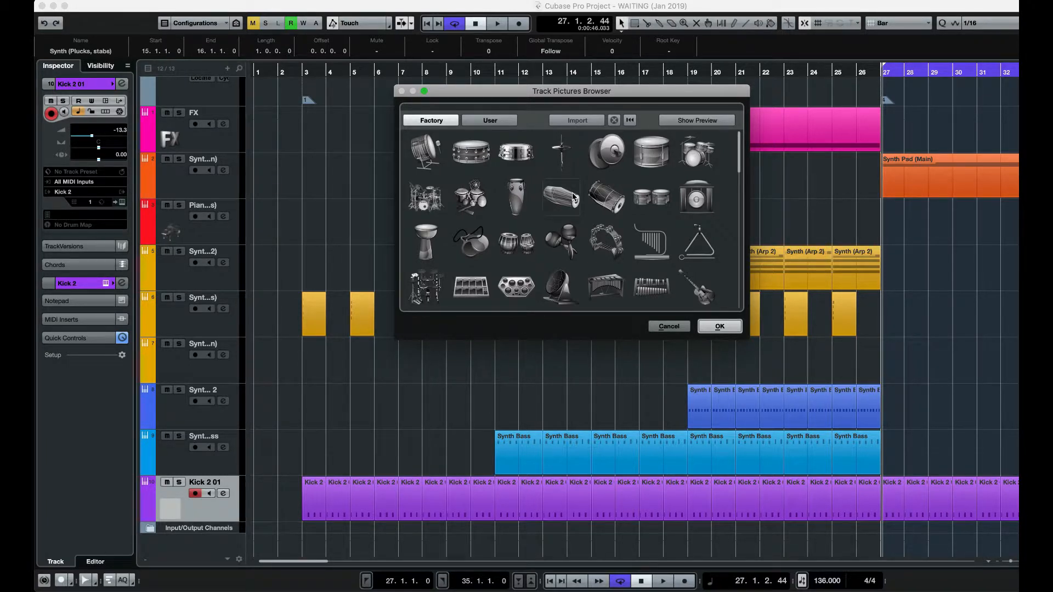
mouse_move(527, 141)
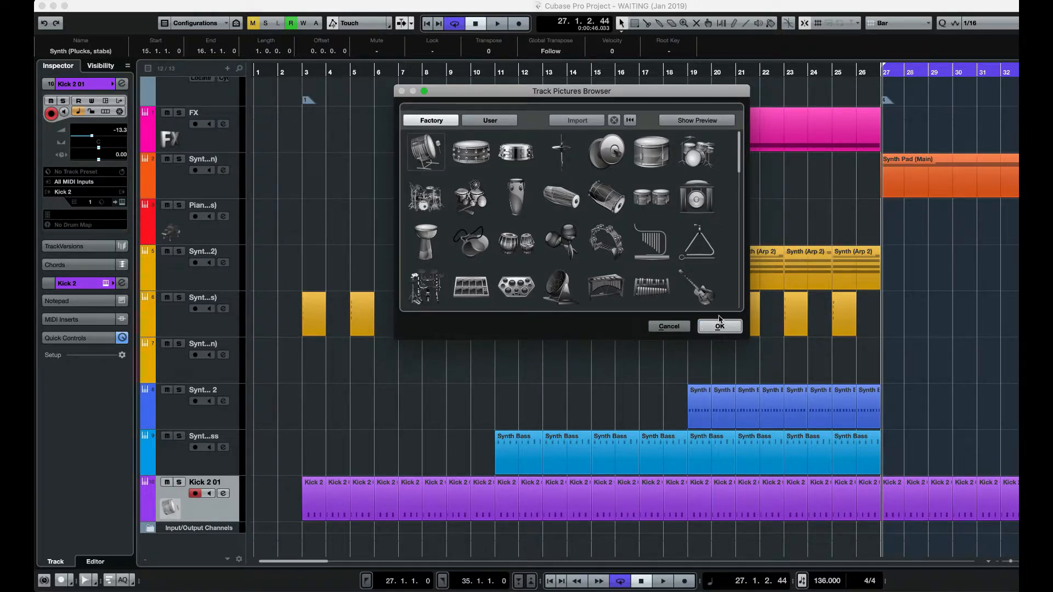
click(719, 326)
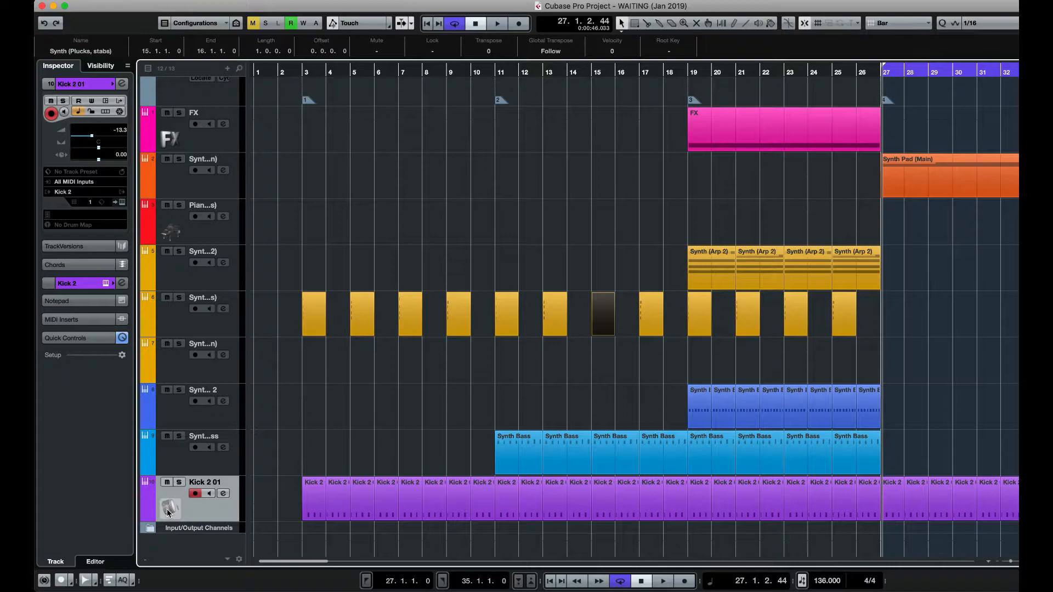
mouse_move(500, 355)
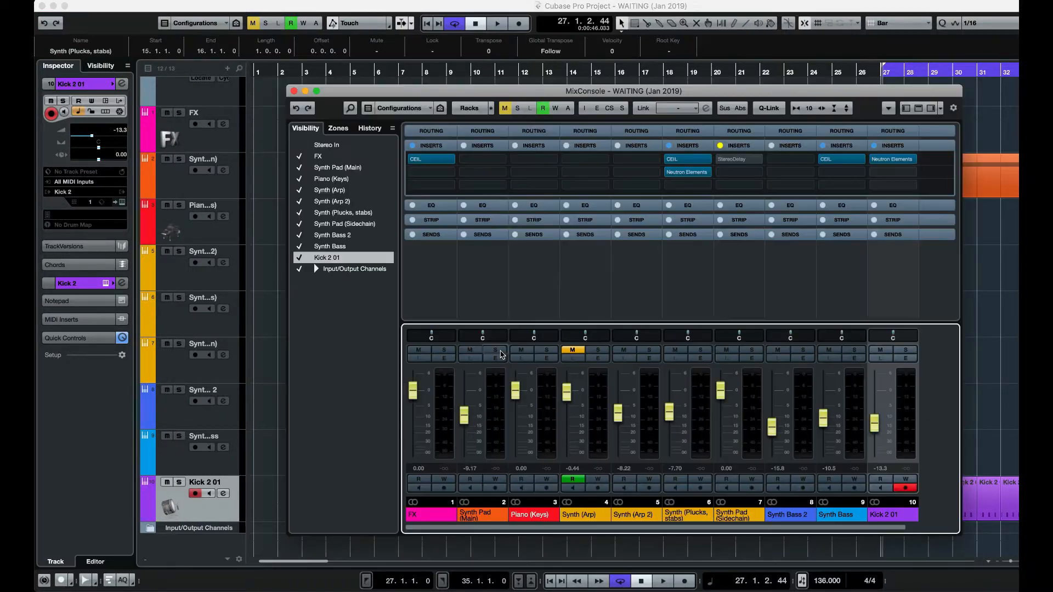
mouse_move(494, 349)
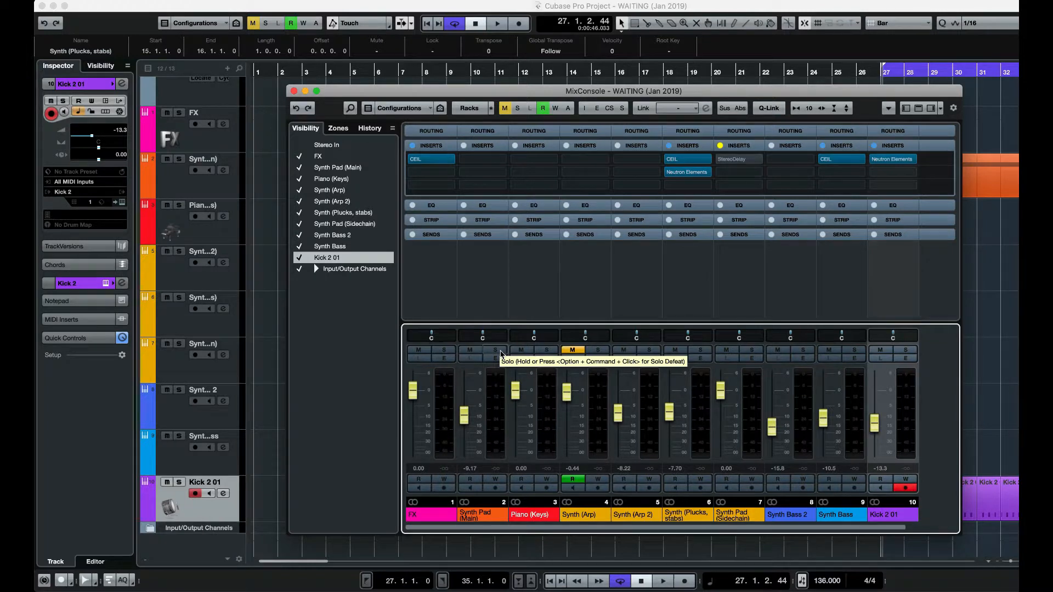
mouse_move(941, 108)
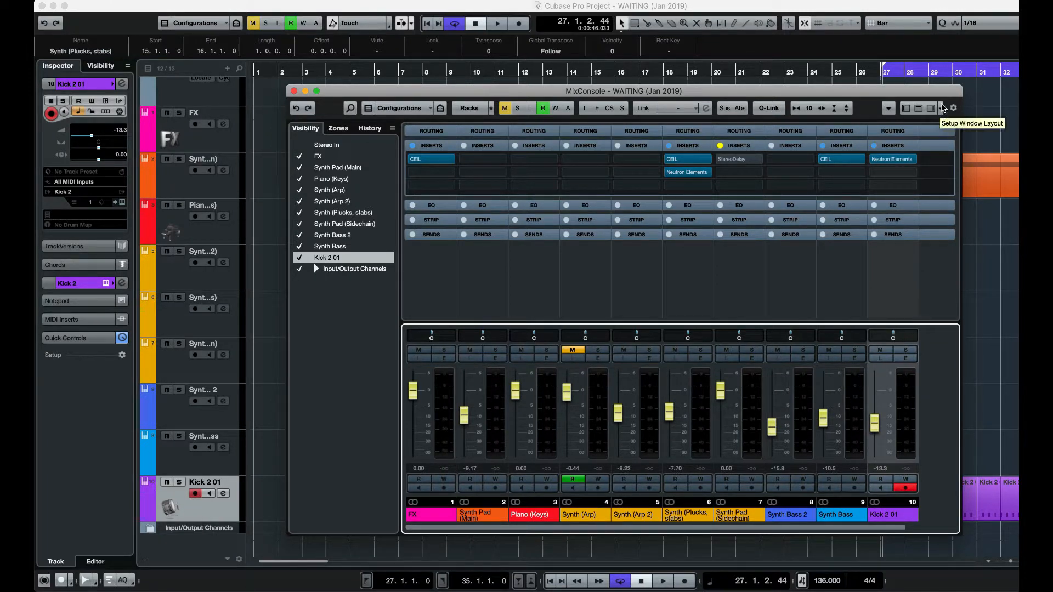
Enable Pictures in the MixConsole window layout settings
click(940, 108)
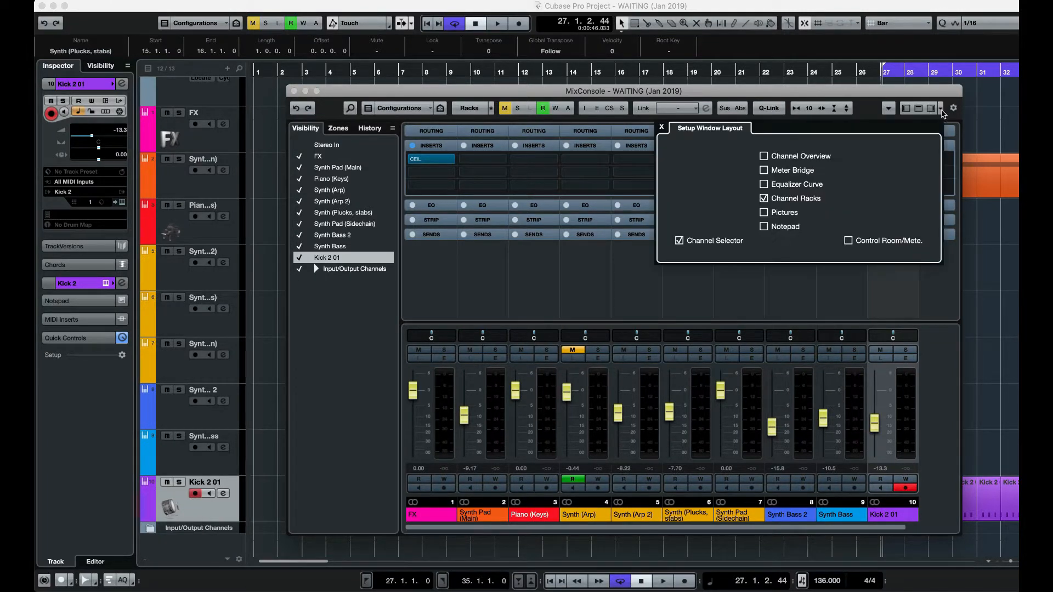
click(763, 212)
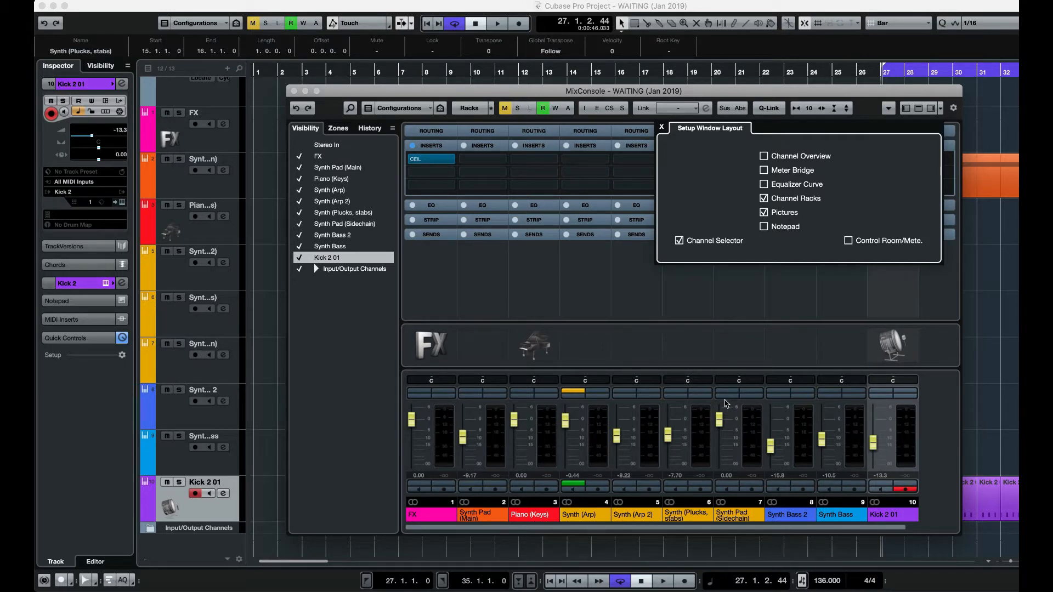
mouse_move(905, 252)
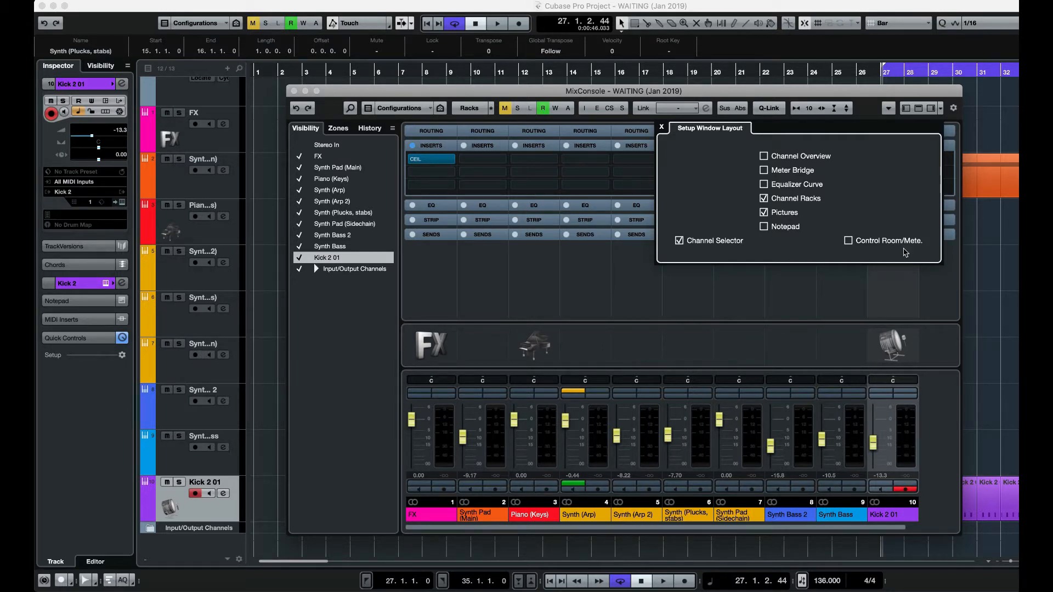